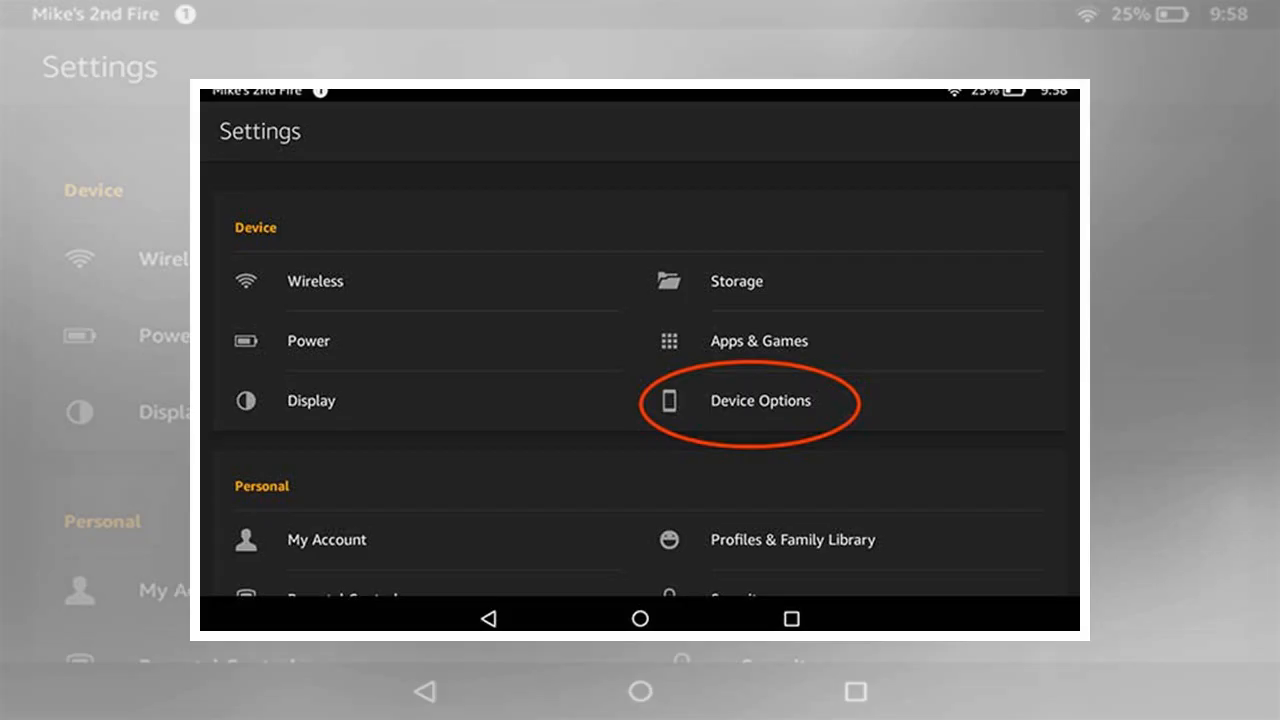
- Switch Alexa on under Device Options and return to the home screen
{"action": "left_click", "coordinate": [760, 400]}
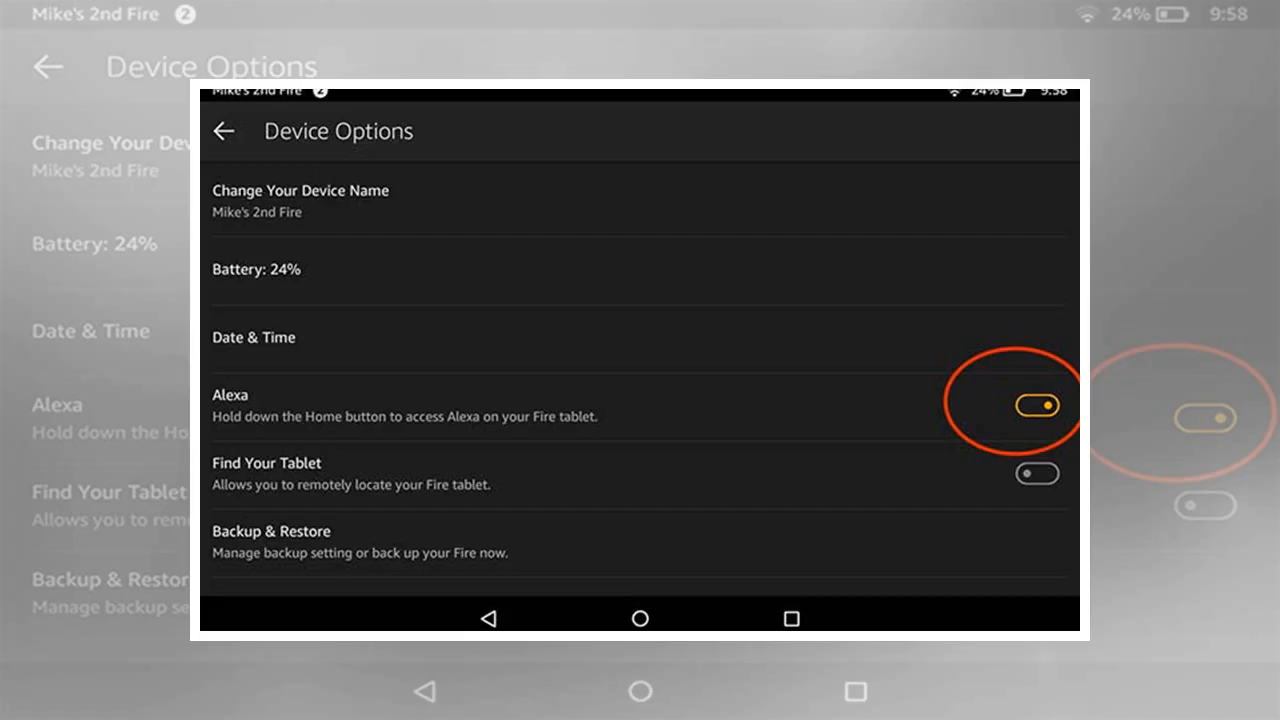
{"action": "left_click", "coordinate": [640, 616]}
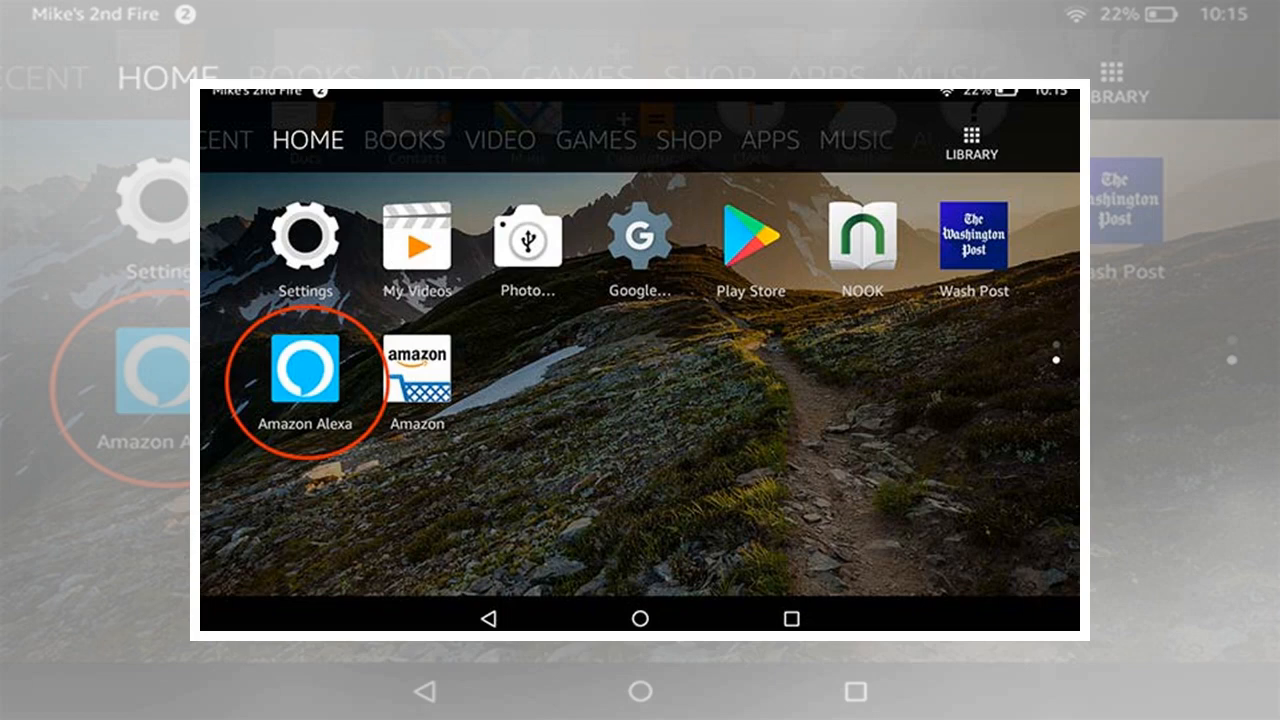
- Launch the Amazon Alexa app and show its Calling & Messaging conversations
{"action": "left_click", "coordinate": [308, 374]}
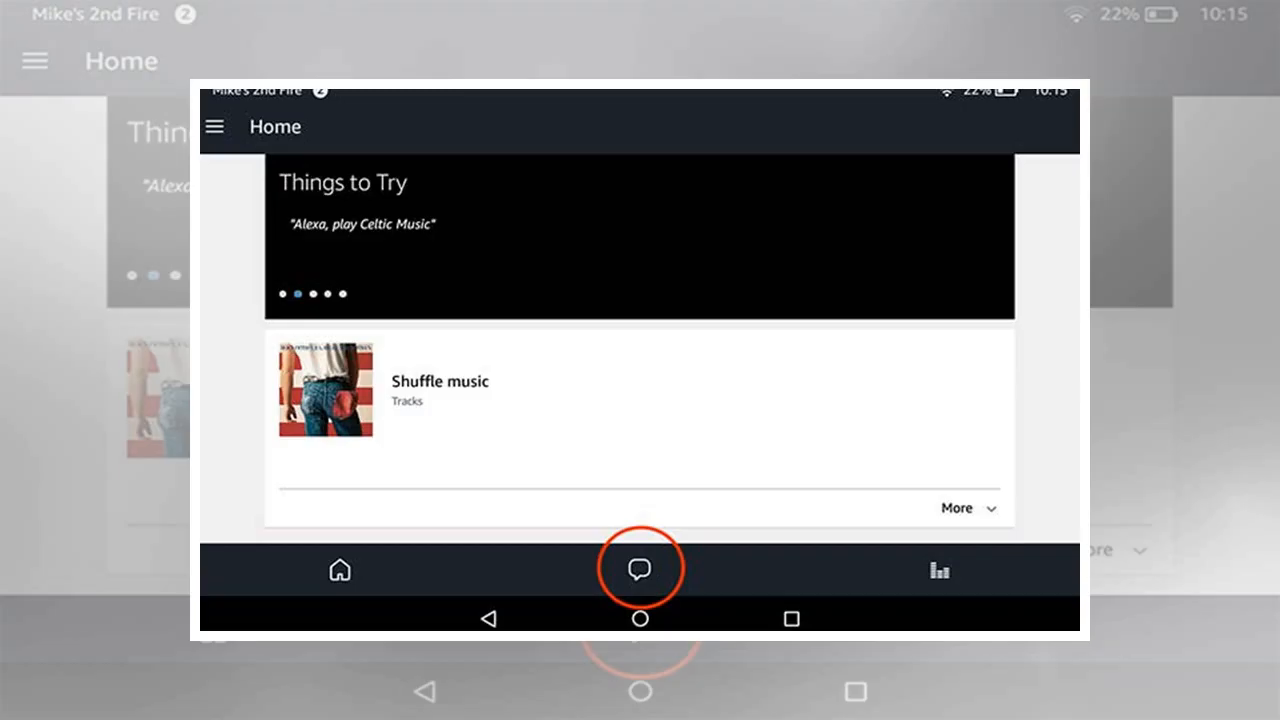
{"action": "left_click", "coordinate": [640, 568]}
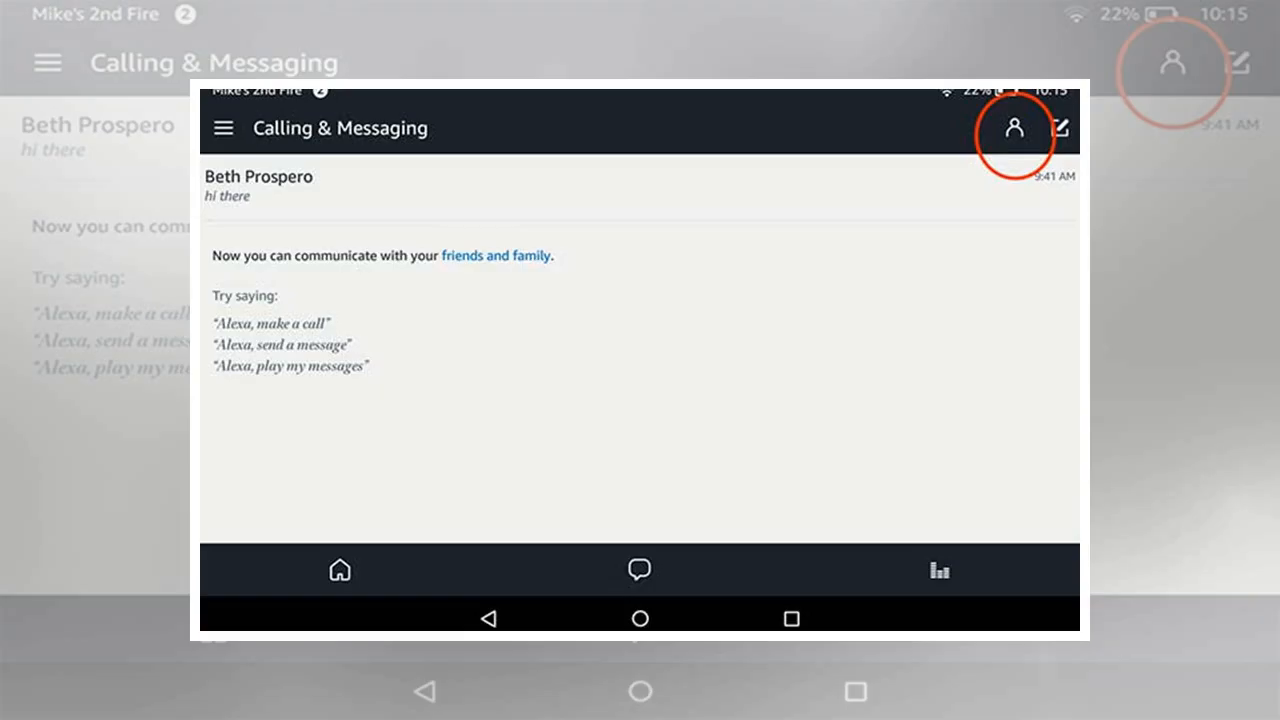
- Leave Calling & Messaging via the Contacts icon, ending on the tablet's Settings list
{"action": "left_click", "coordinate": [1012, 128]}
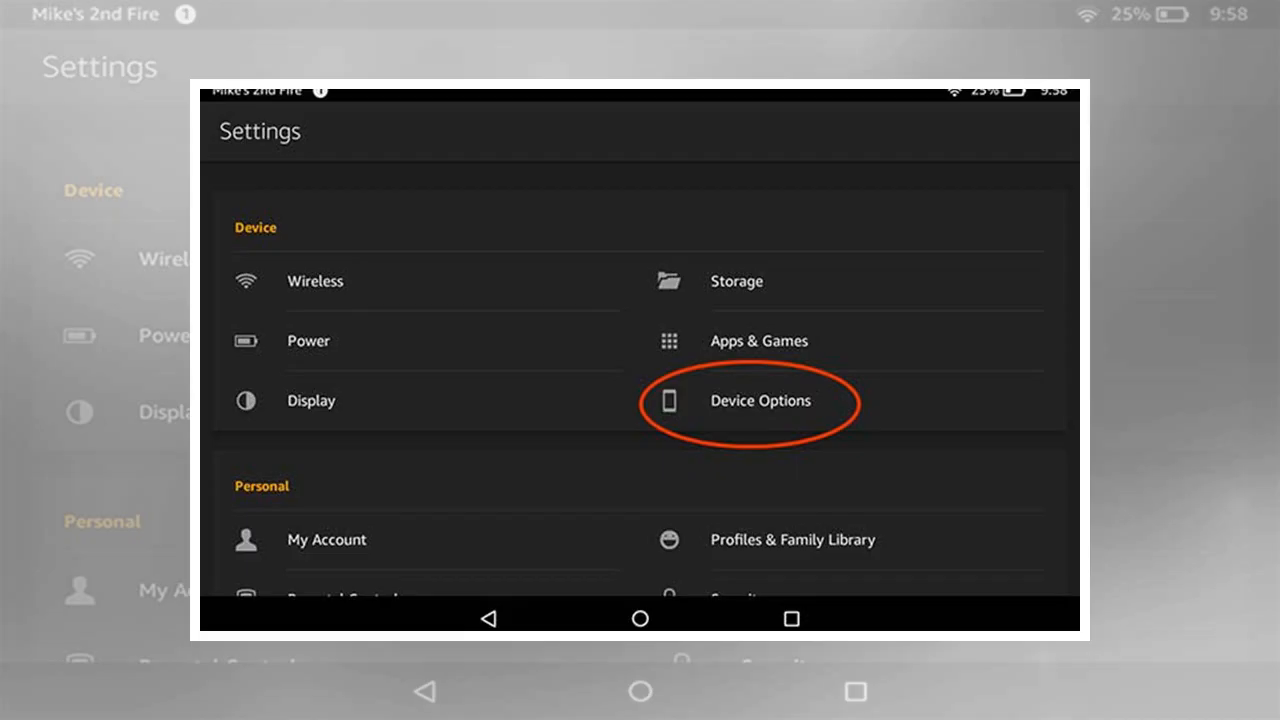
- Switch Alexa on again under Device Options and return to the home screen
{"action": "left_click", "coordinate": [760, 400]}
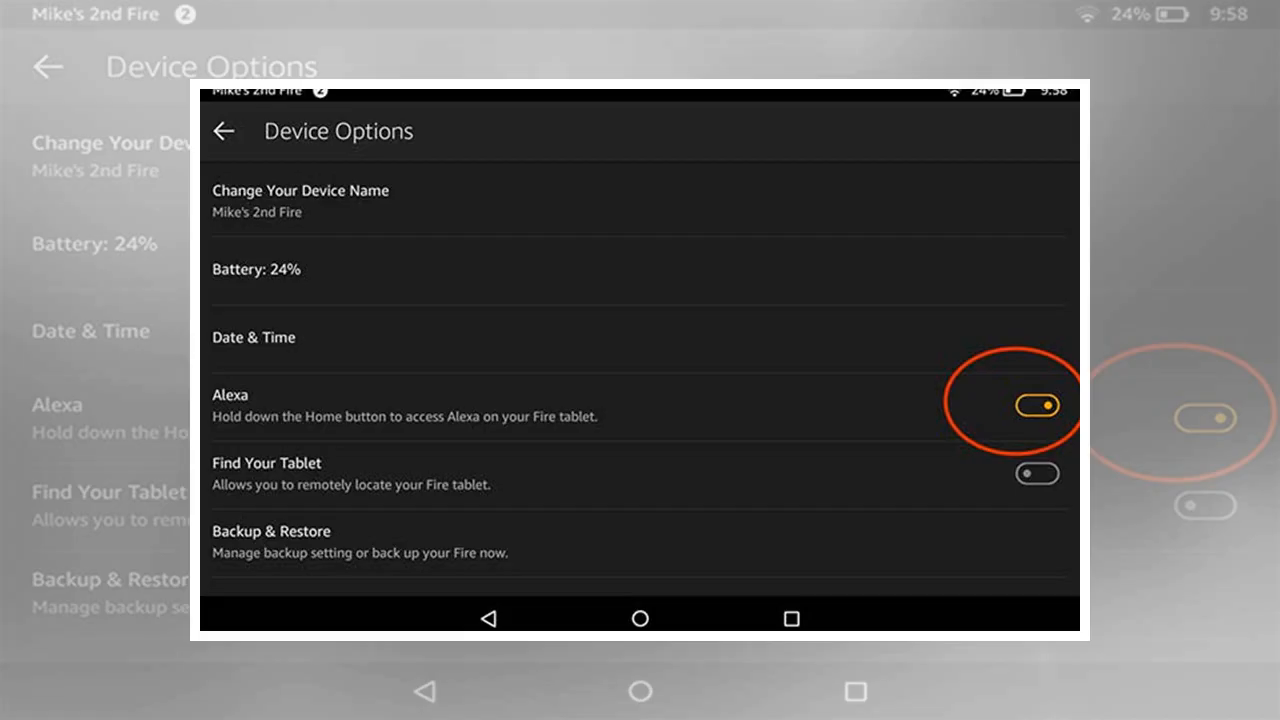
{"action": "left_click", "coordinate": [640, 616]}
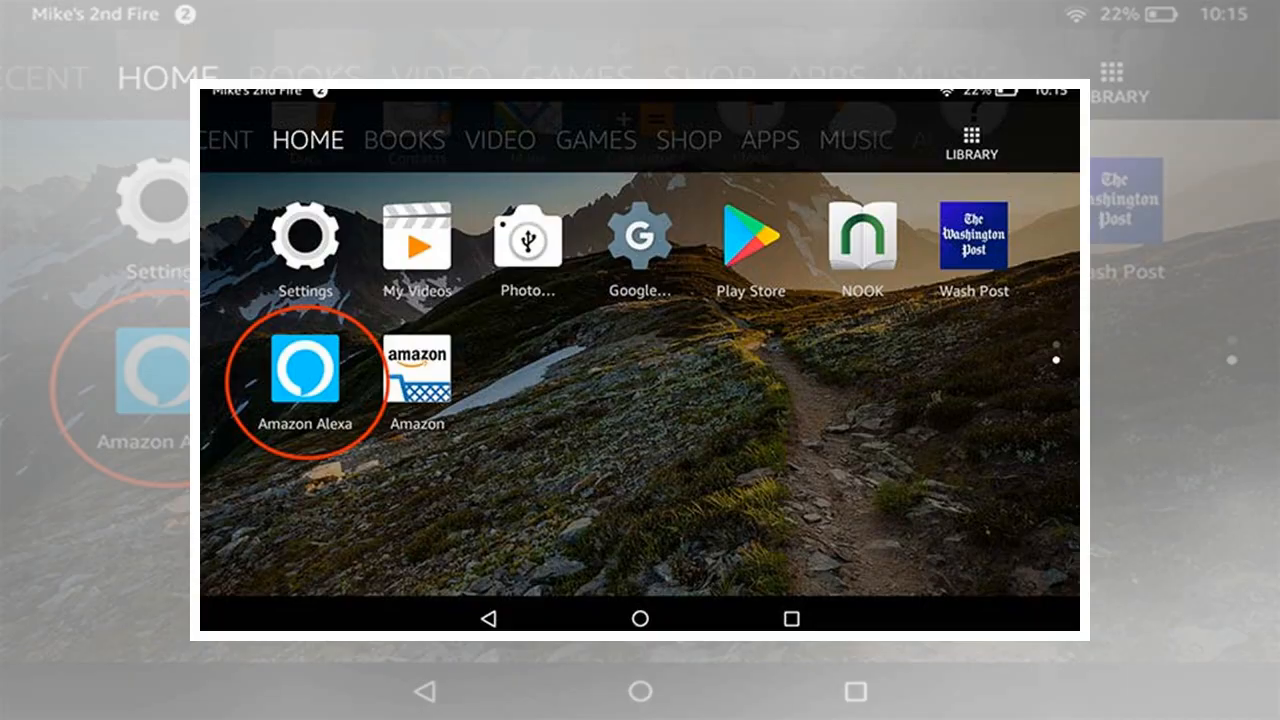
- Launch Amazon Alexa again and show the Calling & Messaging conversations
{"action": "left_click", "coordinate": [308, 376]}
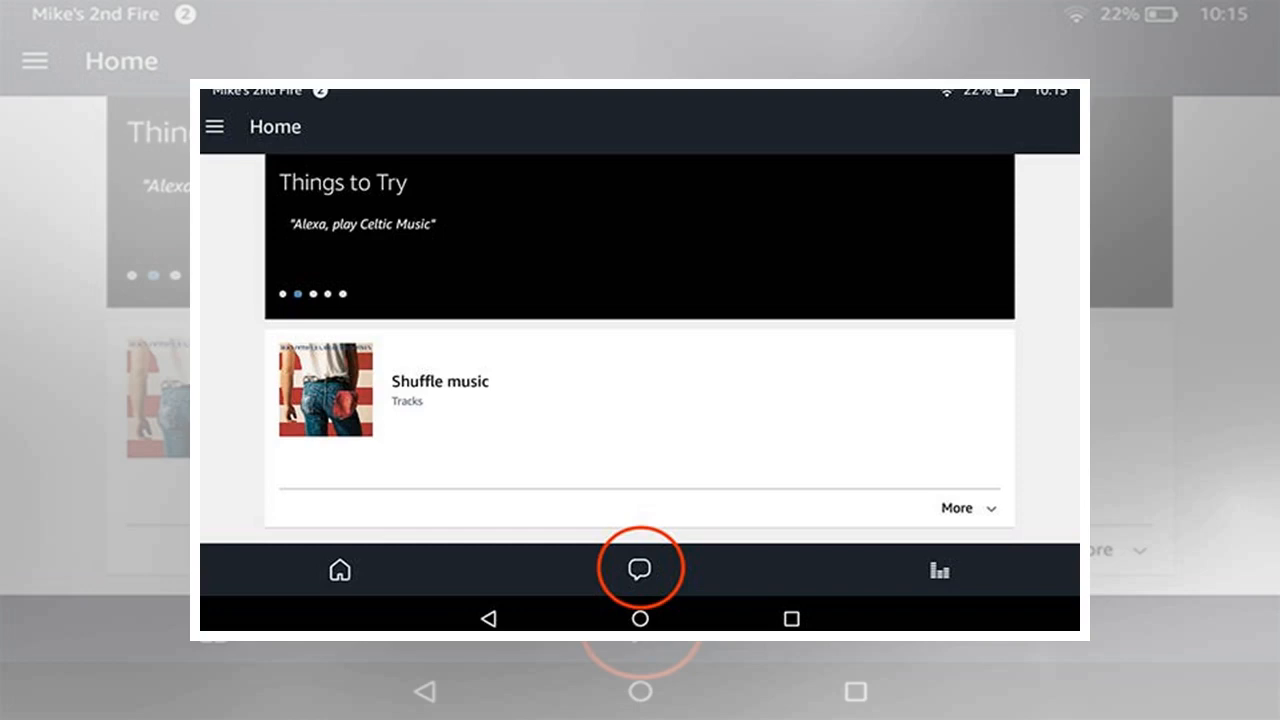
{"action": "left_click", "coordinate": [640, 570]}
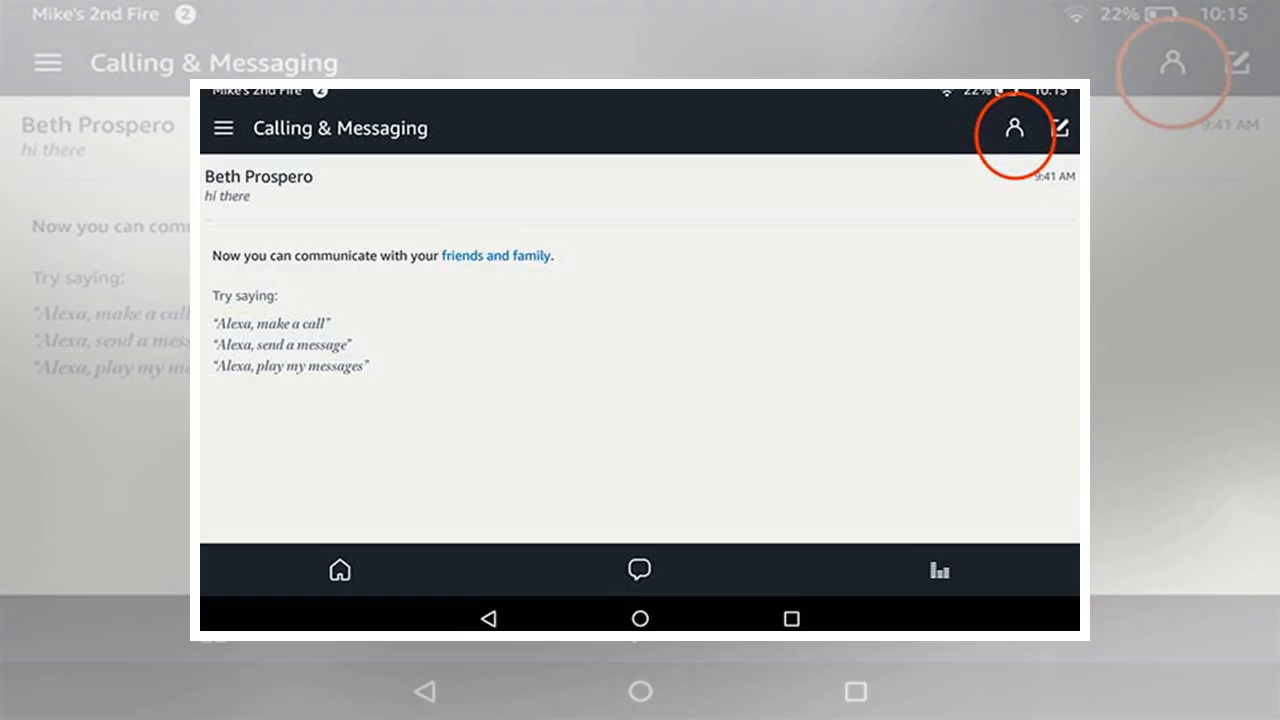
- Show the Alexa Contacts list for calling and messaging
{"action": "left_click", "coordinate": [1012, 128]}
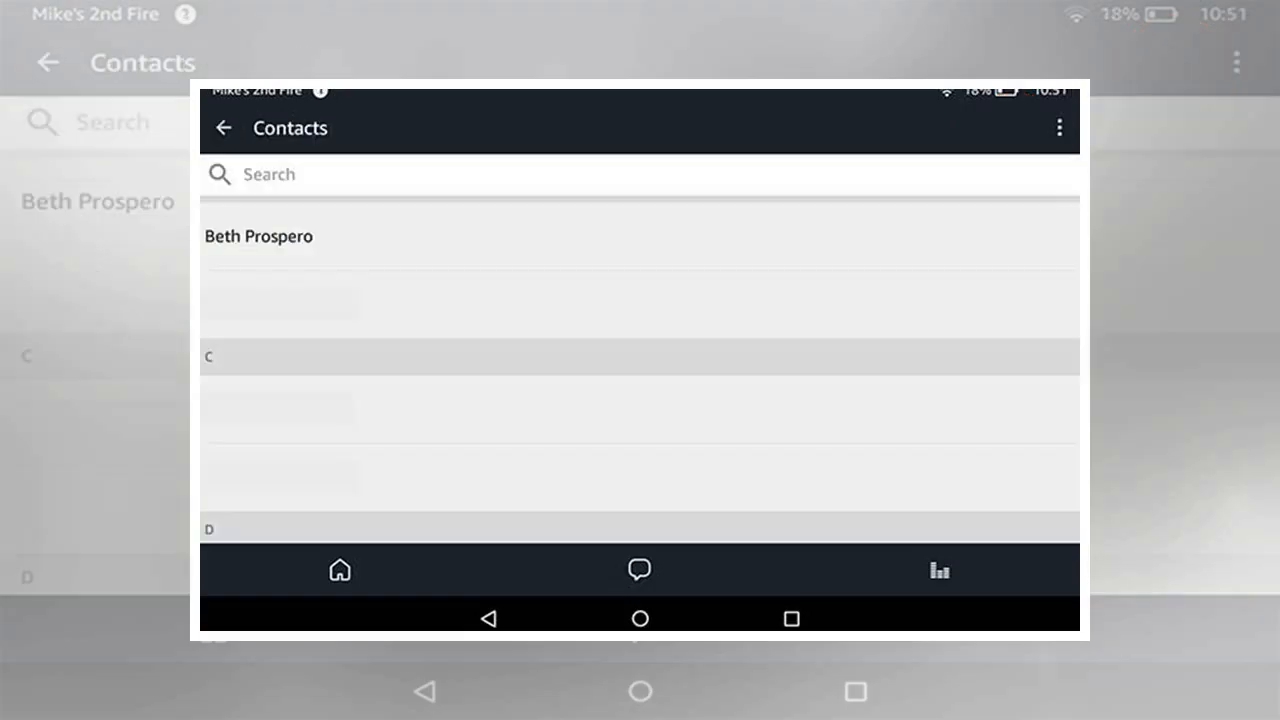